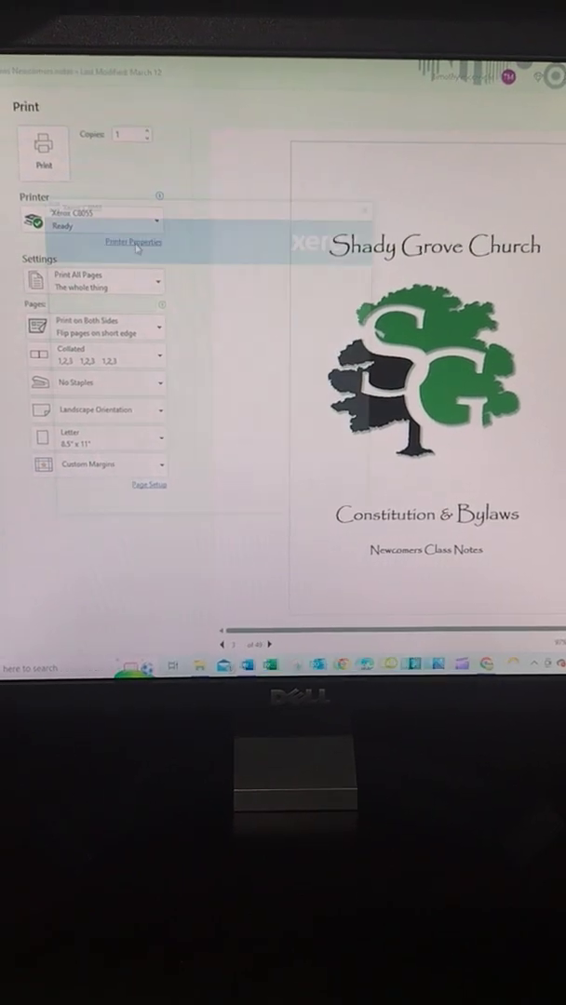
- From Printer Properties, choose Booklet Creation under Finishing to reach the folded-and-stapled options
click(134, 242)
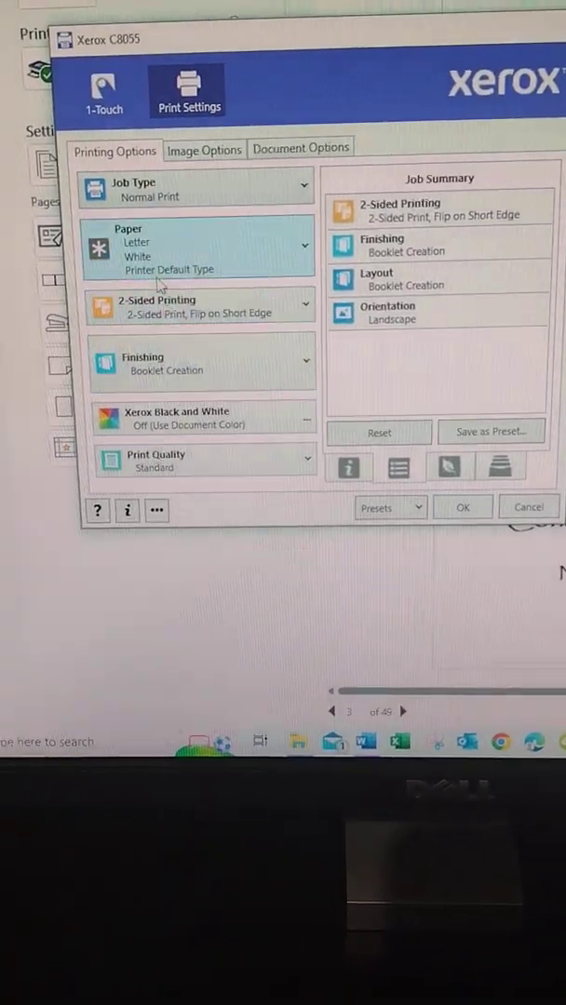
click(201, 358)
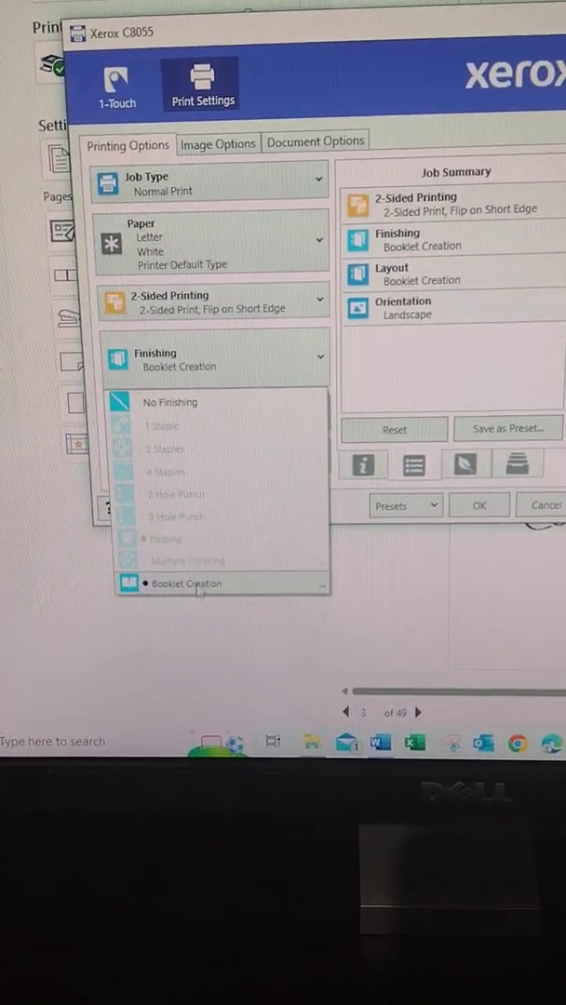
click(186, 584)
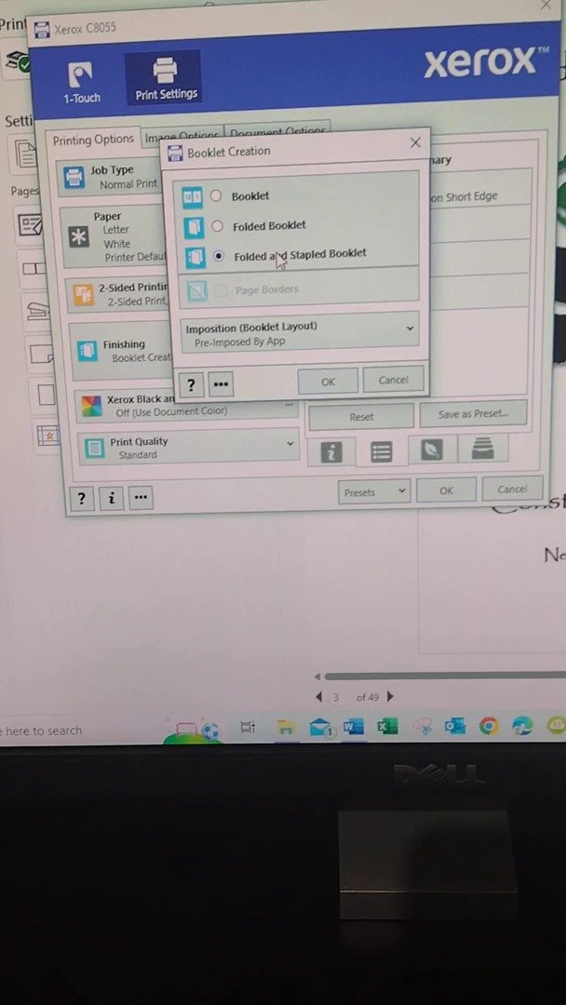